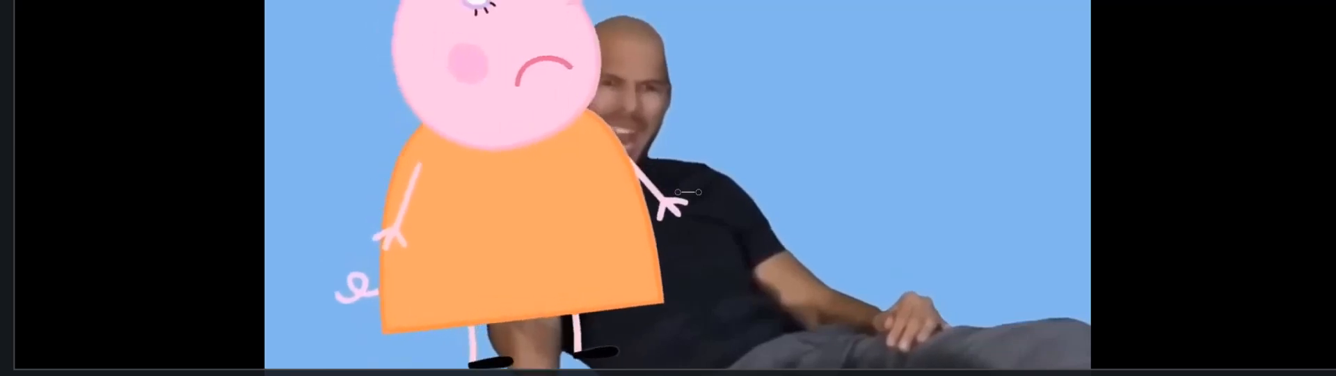
{"action": "mouse_move", "coordinate": [228, 313]}
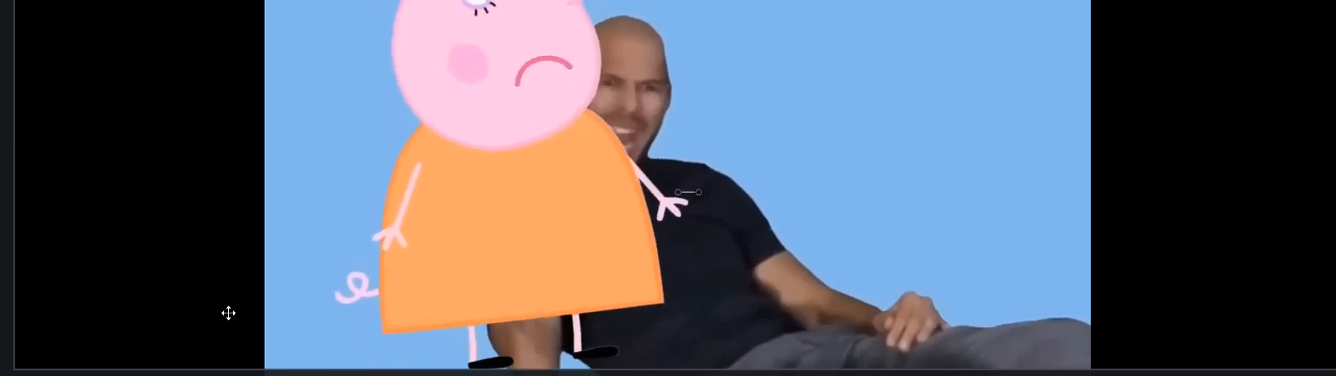